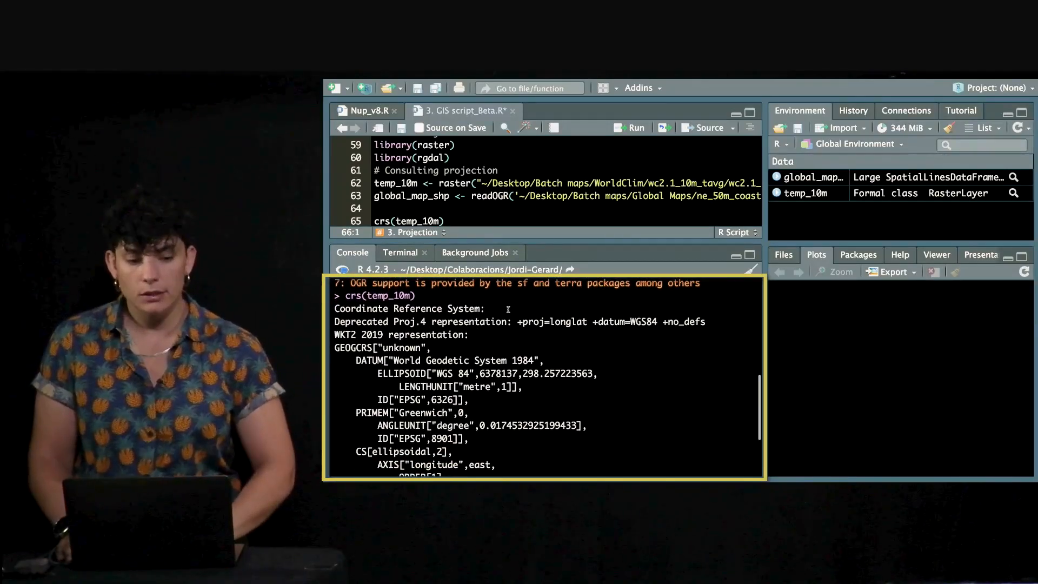
- Shrink the console so more of the script with the crs/projection checks is visible
left_click_drag(518, 323, 669, 322)
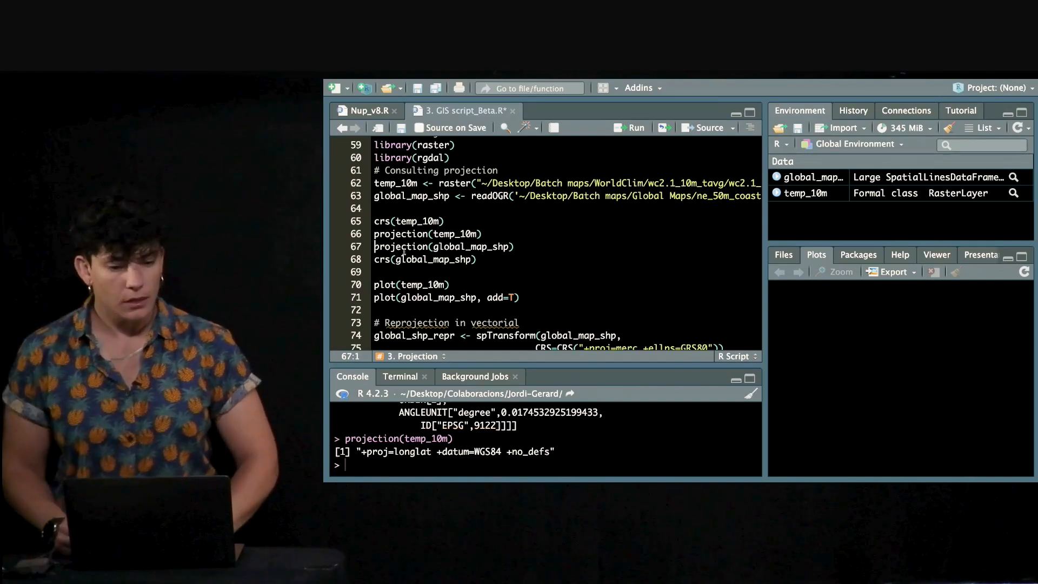
- Run projection(global_map_shp) to print the coastline map's longlat WGS84 projection
left_click(424, 258)
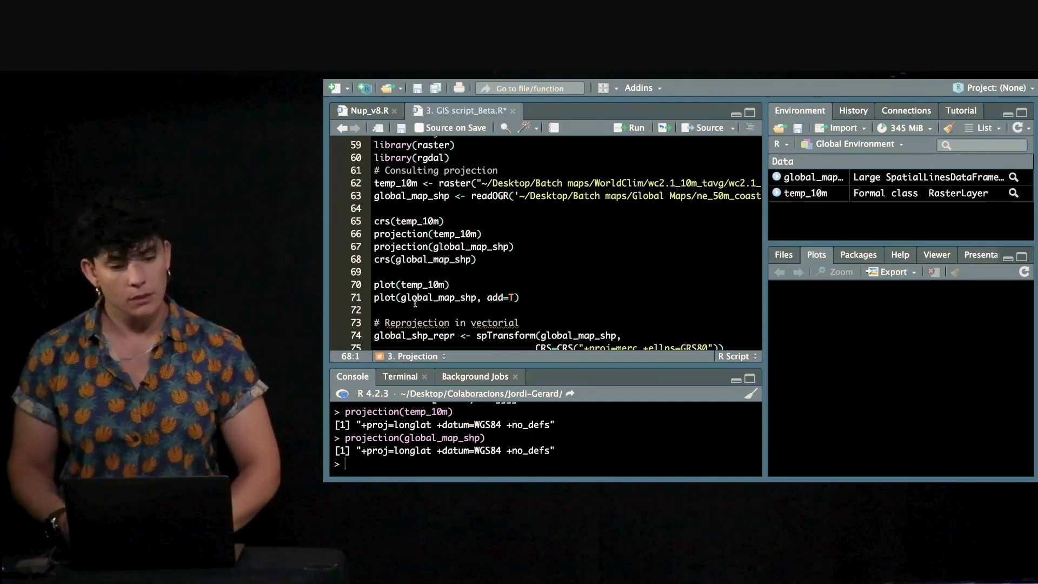
scroll("down", 3)
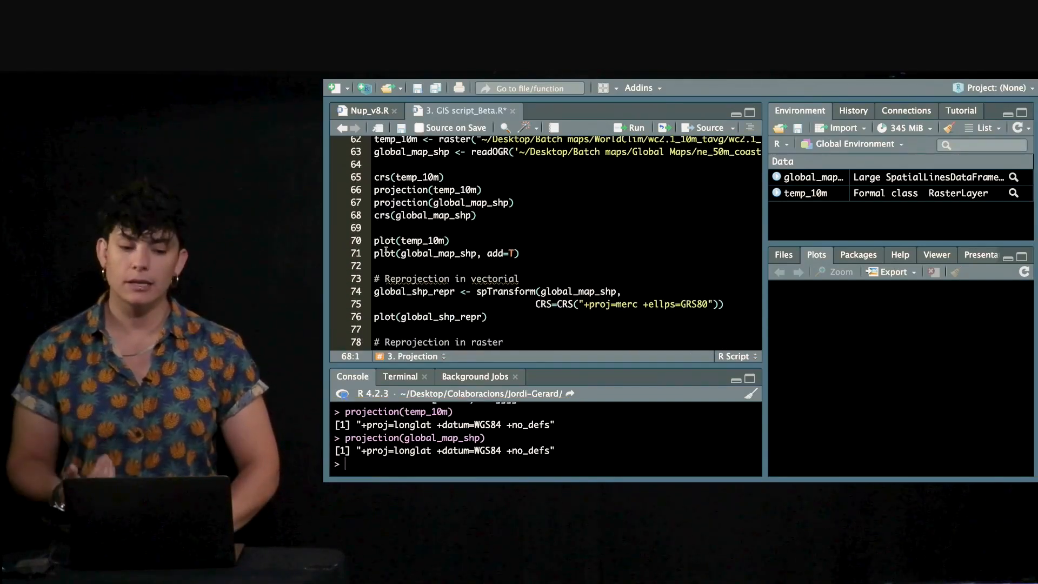
- Move down to the plot(temp_10m) and plot(global_map_shp, add=T) lines to draw the overlay map
scroll("down", 3)
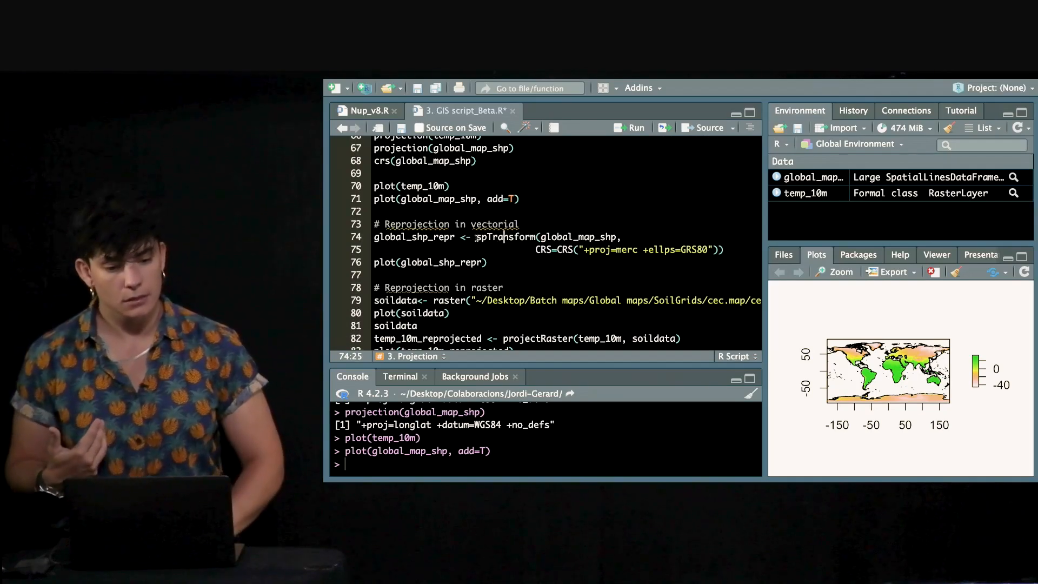
- Run the spTransform Mercator reprojection, plot(global_shp_repr) and the soildata raster() load
left_click(521, 224)
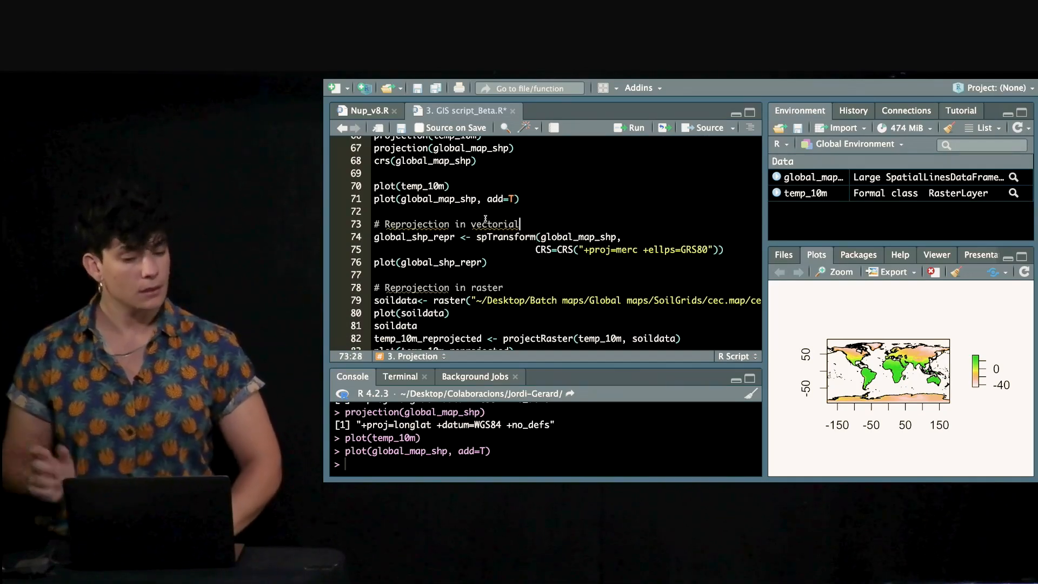
scroll("down", 3)
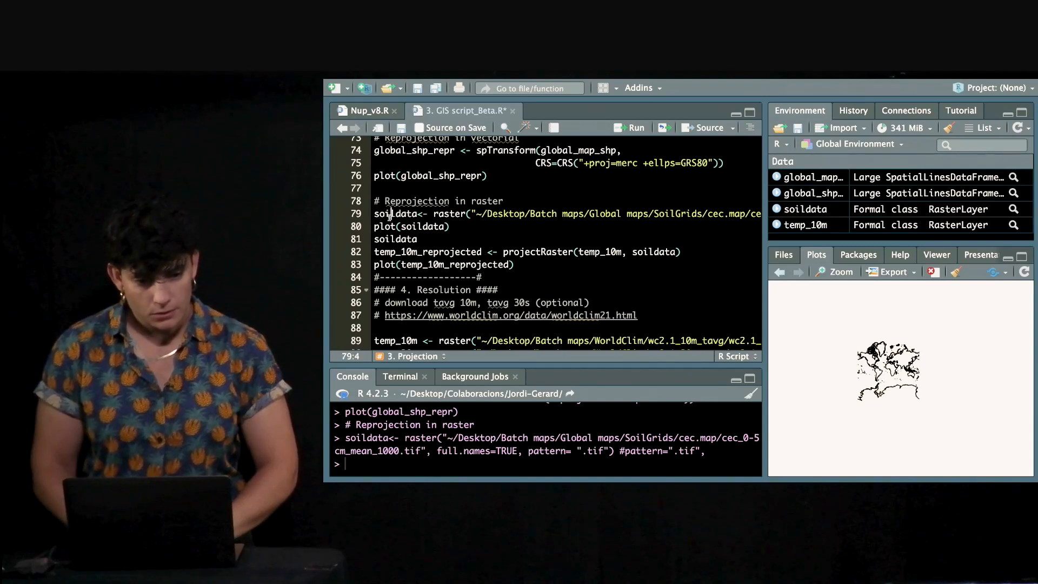
left_click(411, 226)
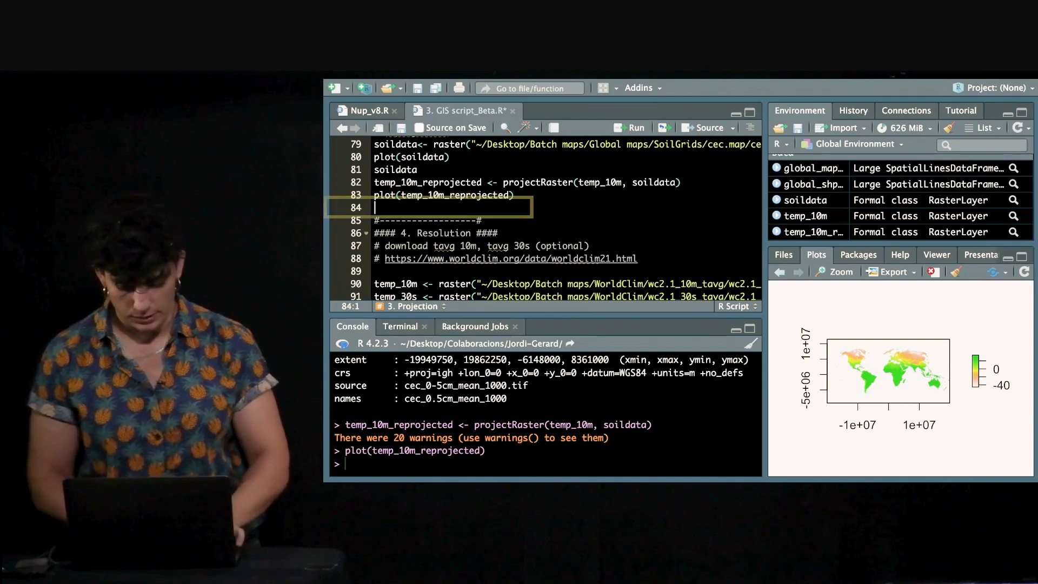
- Write crs(temp on line 84 to check a temperature layer's coordinate reference system
type("crs(")
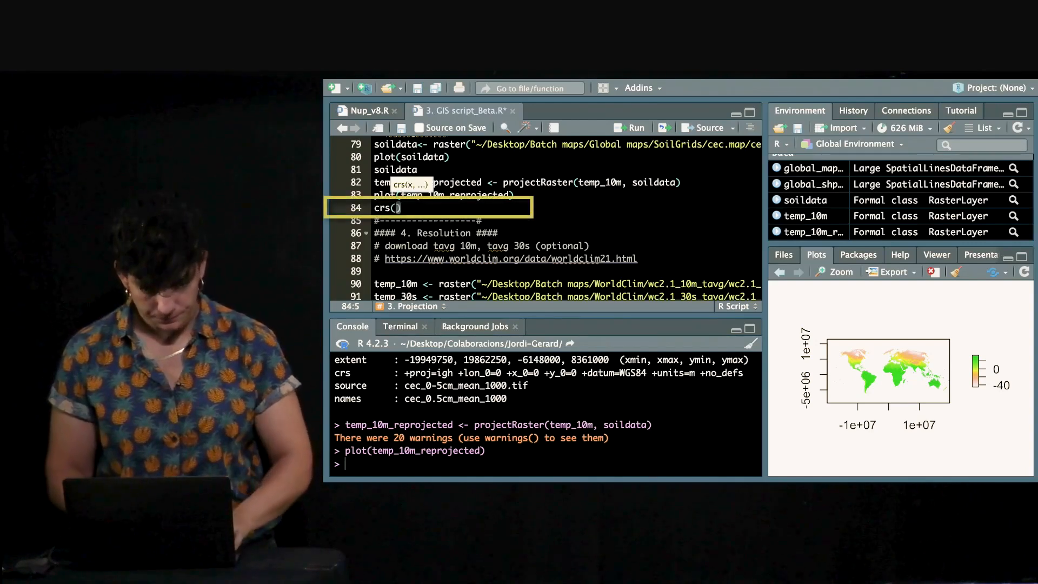
type("temp")
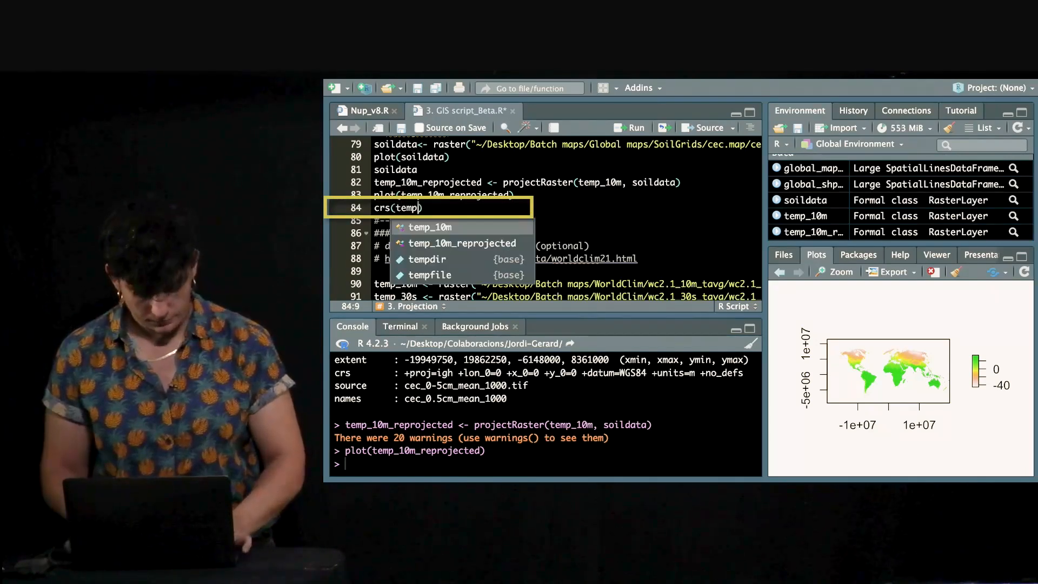